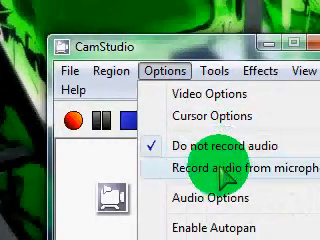
# - Enable 'Record audio from microphone' in CamStudio's Options menu
pyautogui.click(228, 160)
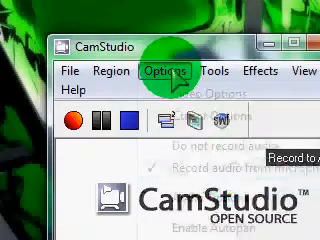